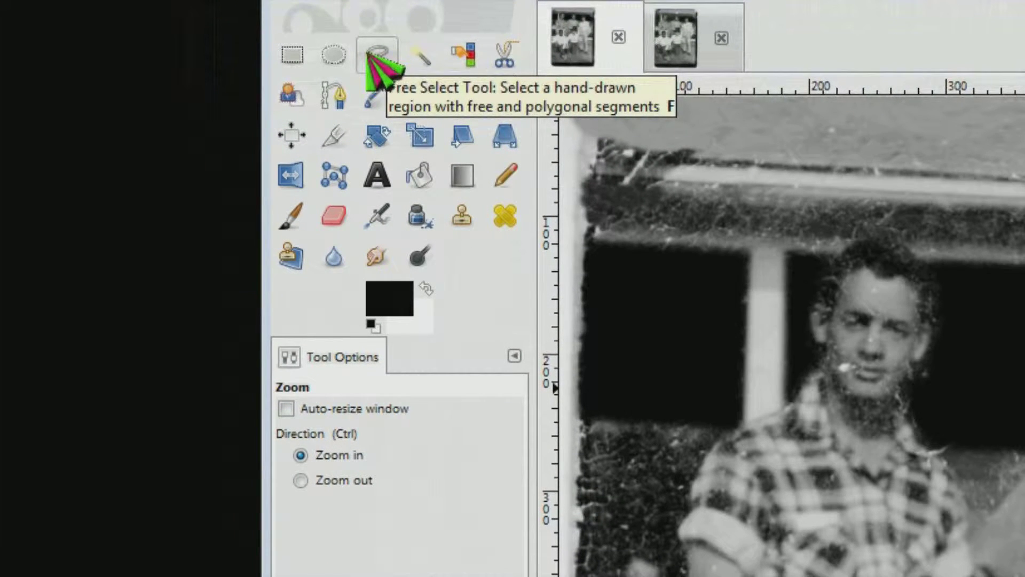
# - Trace the damaged fascia board above the porch with the Free Select tool
pyautogui.click(377, 51)
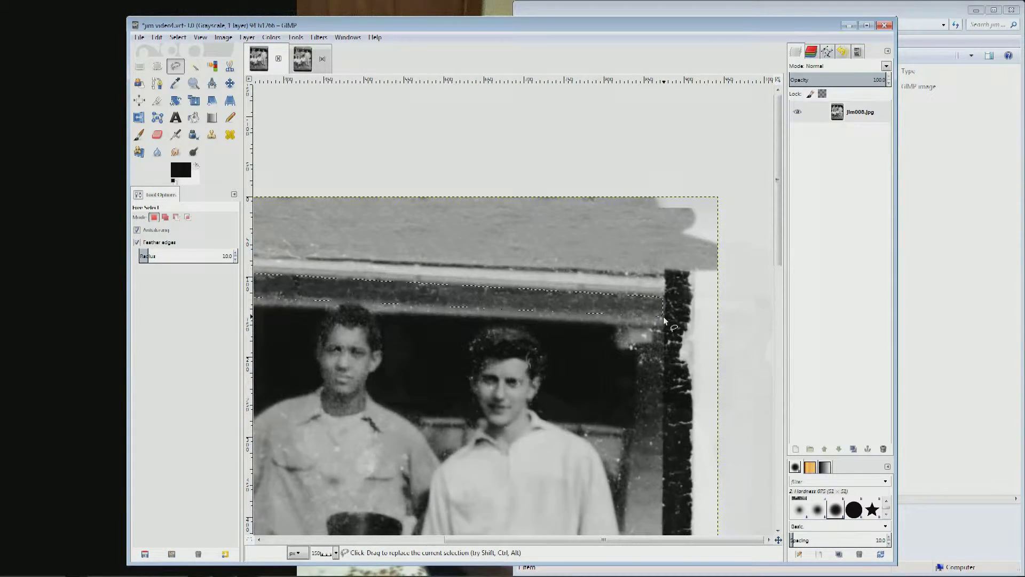
# - Zoom out and sample a dark grey from the photo as the foreground colour
pyautogui.click(193, 83)
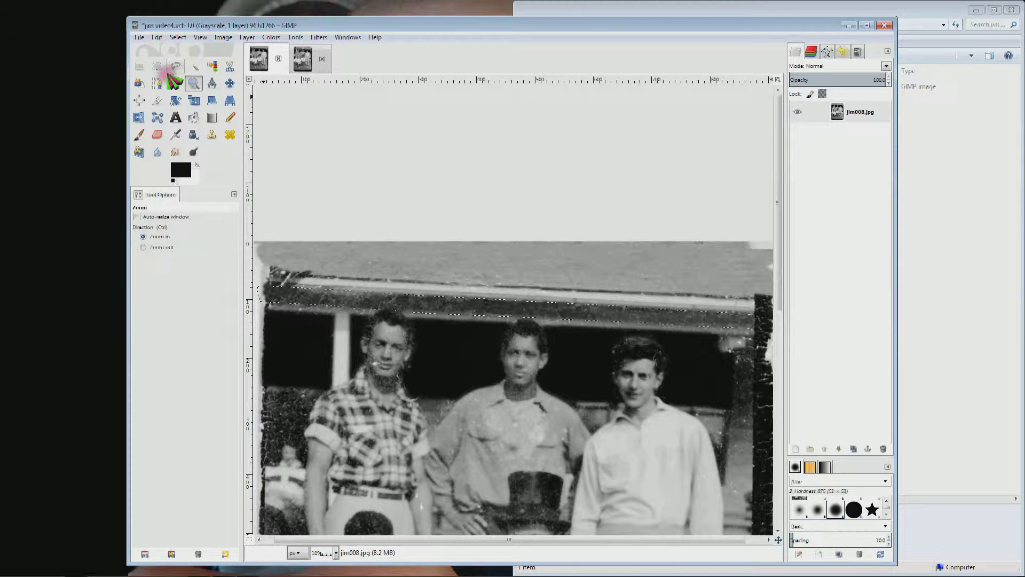
pyautogui.click(176, 84)
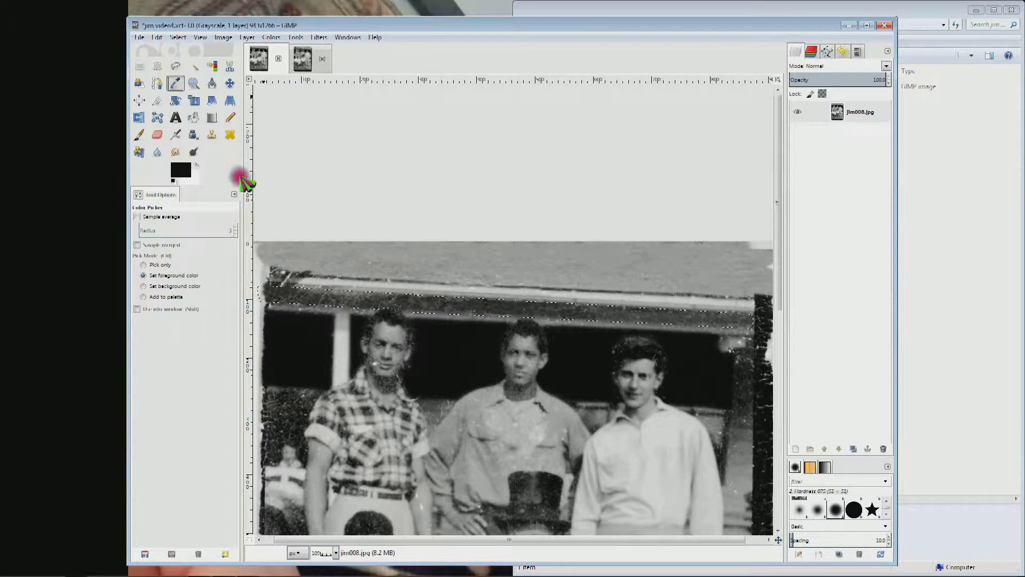
pyautogui.click(501, 296)
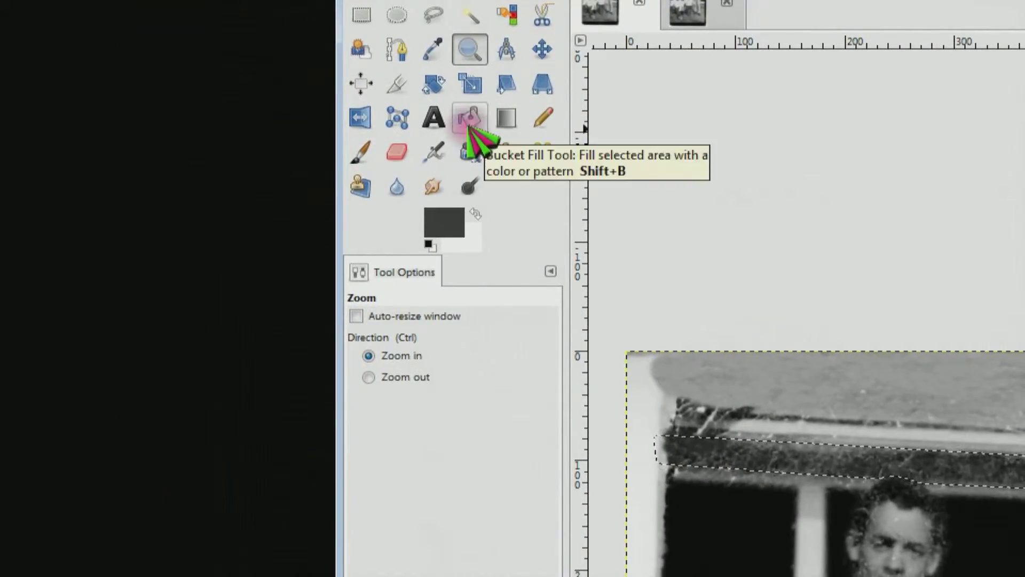
# - Switch to the Bucket Fill tool and begin lowering its opacity
pyautogui.click(470, 116)
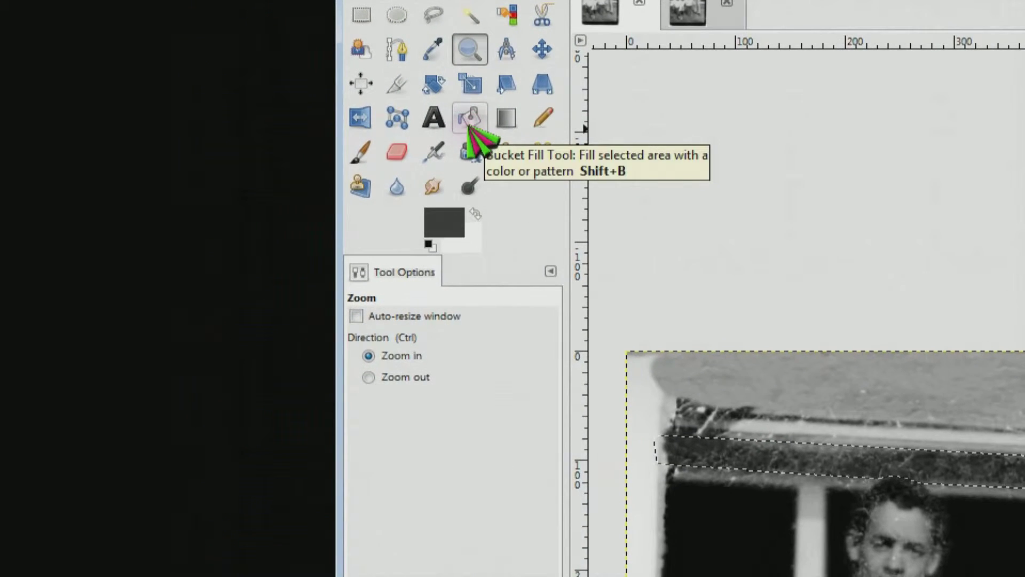
pyautogui.click(470, 117)
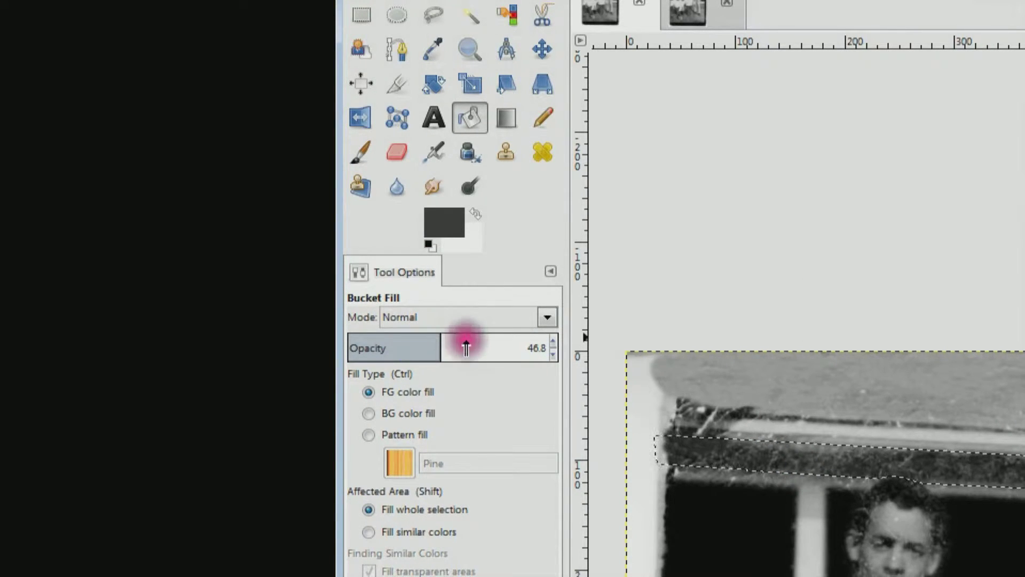
# - Fill the fascia selection with grey at 59% opacity, then switch fill type to BG colour
pyautogui.moveTo(464, 347); pyautogui.dragTo(467, 347)
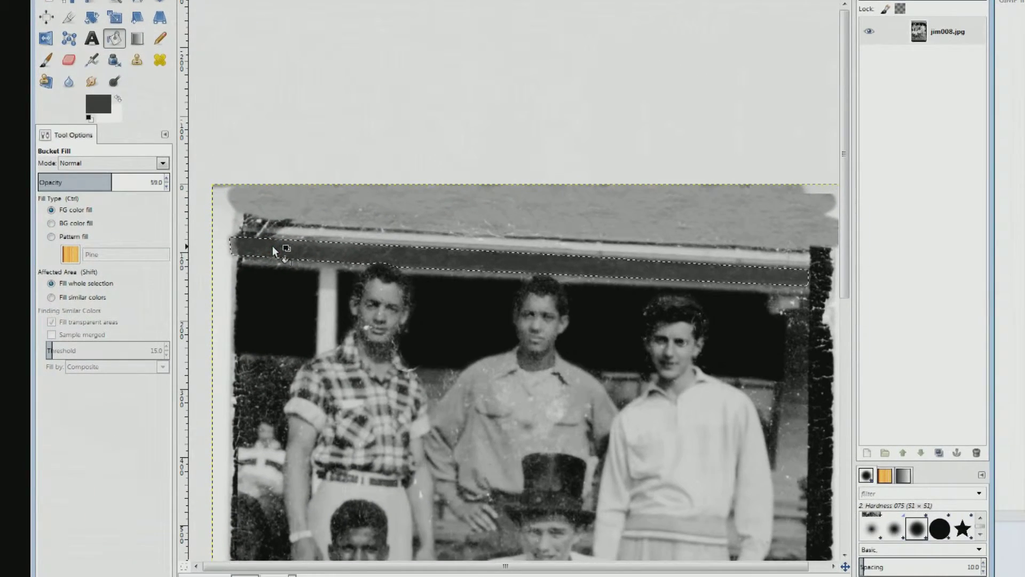
pyautogui.click(51, 223)
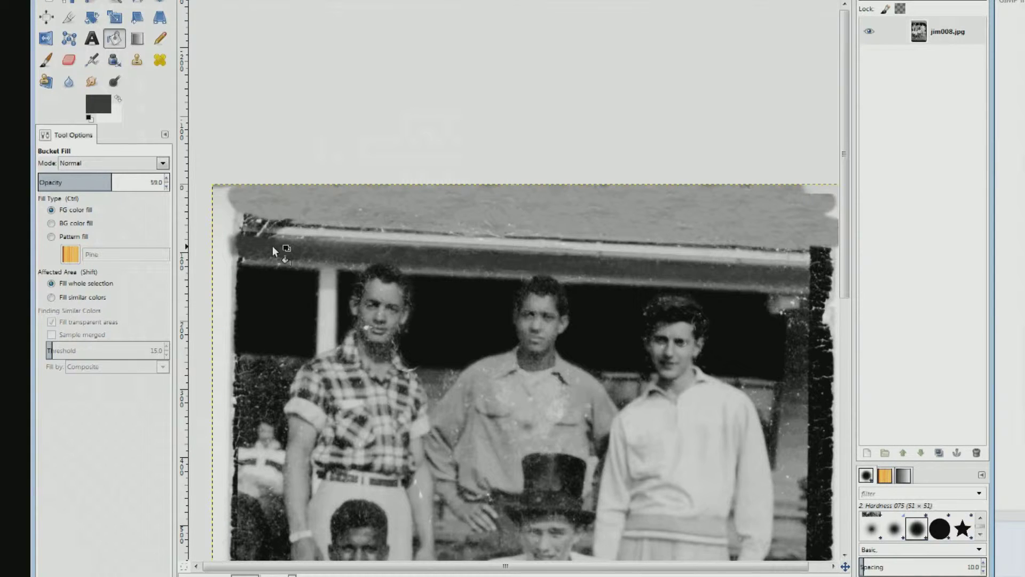
pyautogui.click(51, 223)
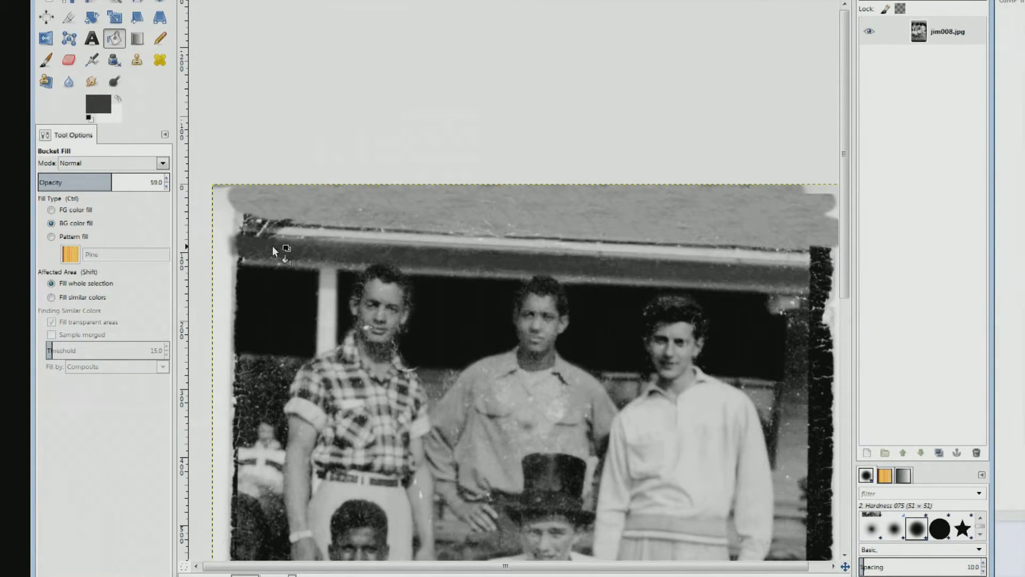